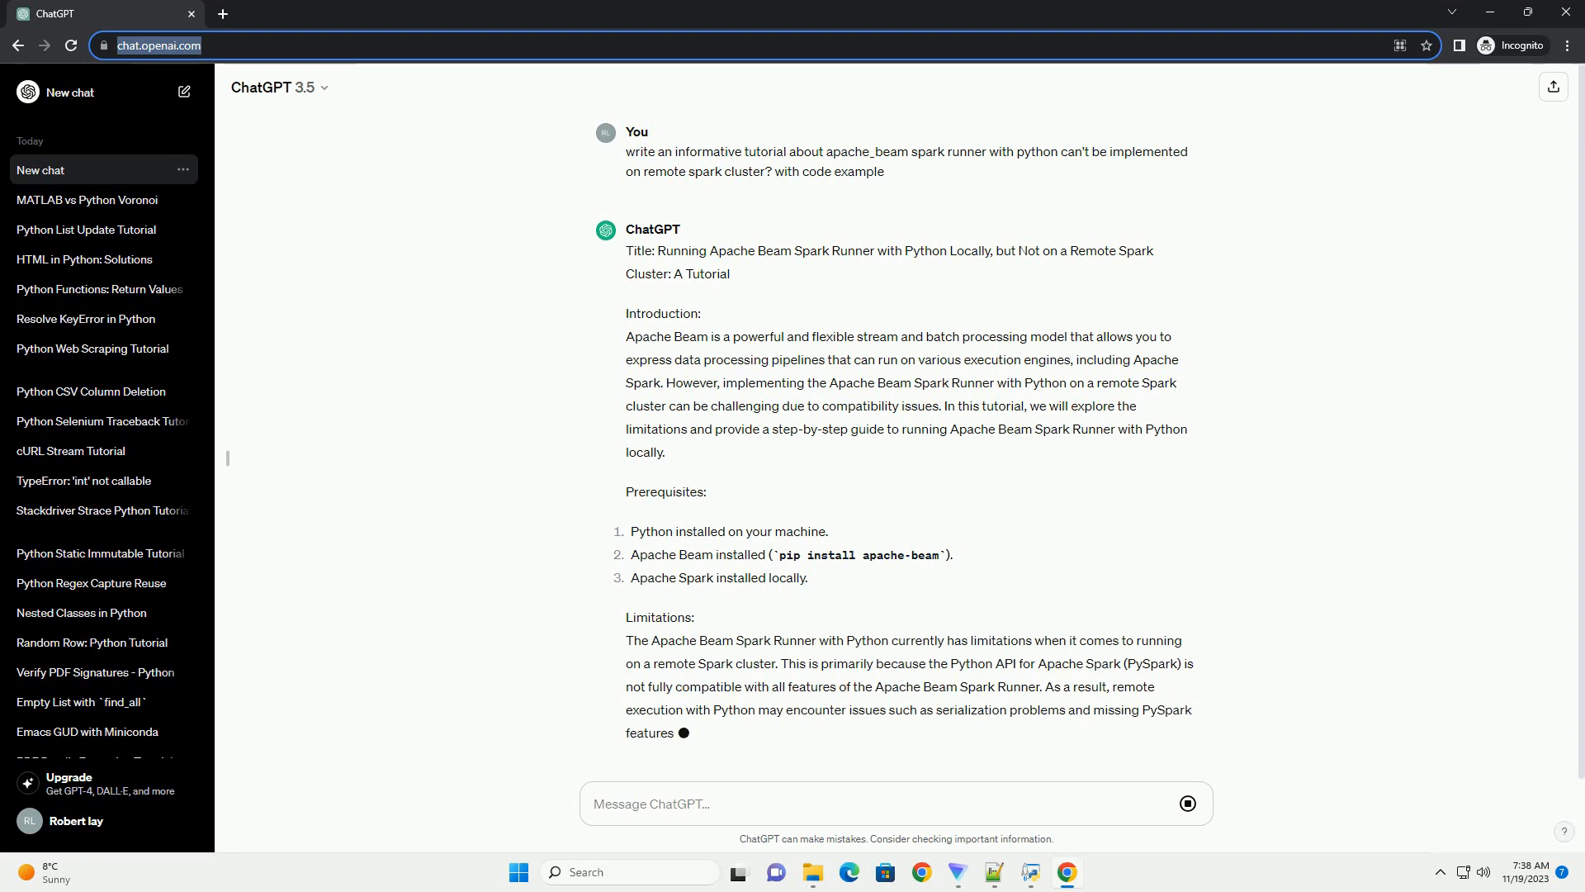
scroll("down", 3)
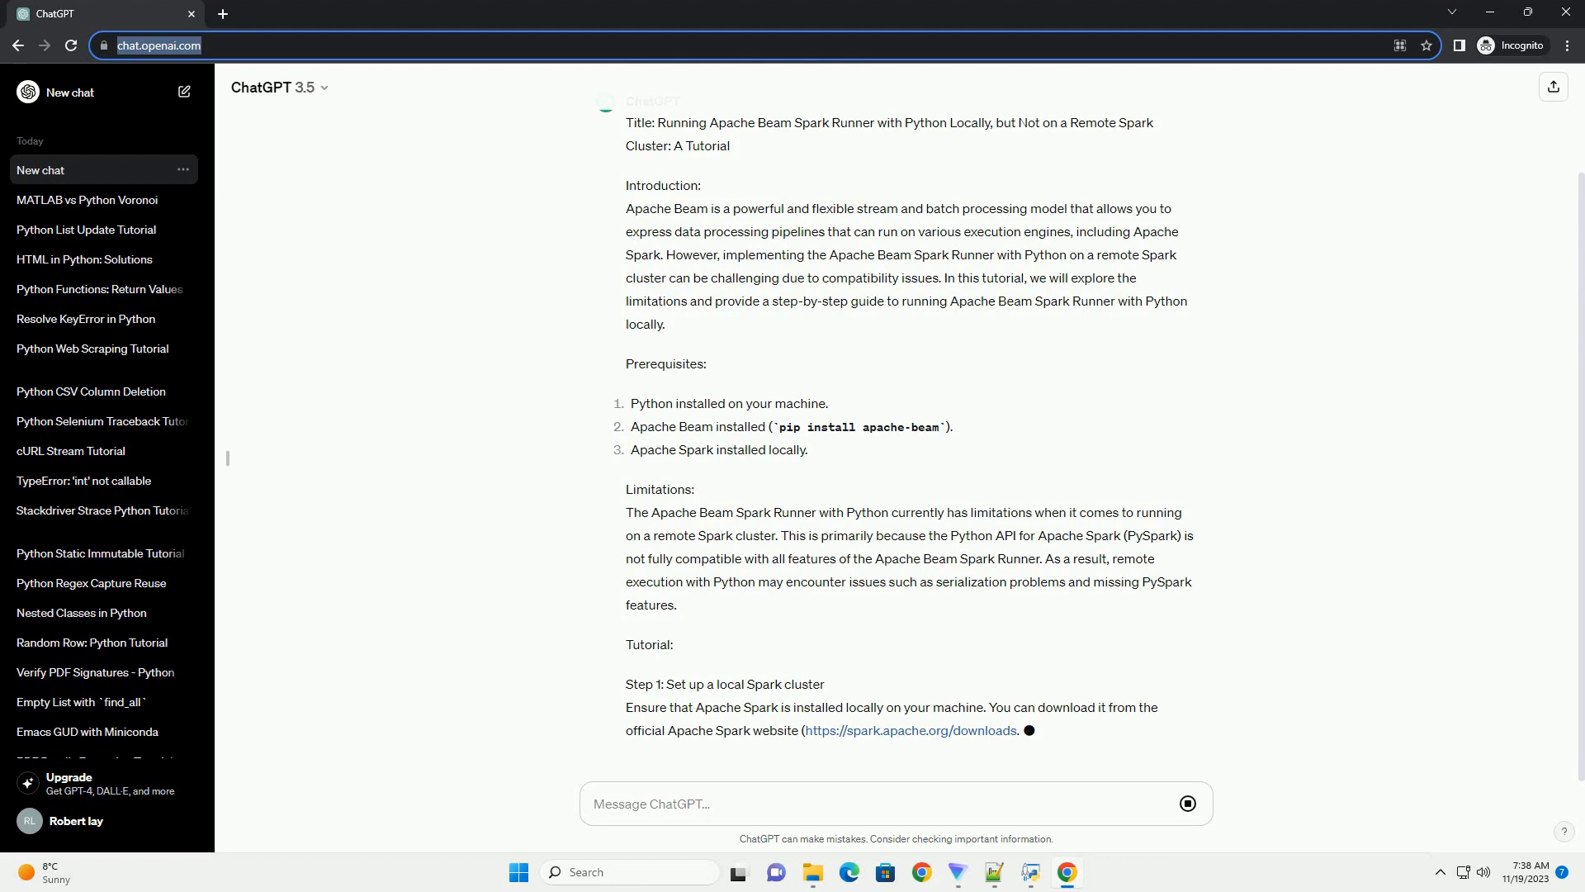
scroll("down", 3)
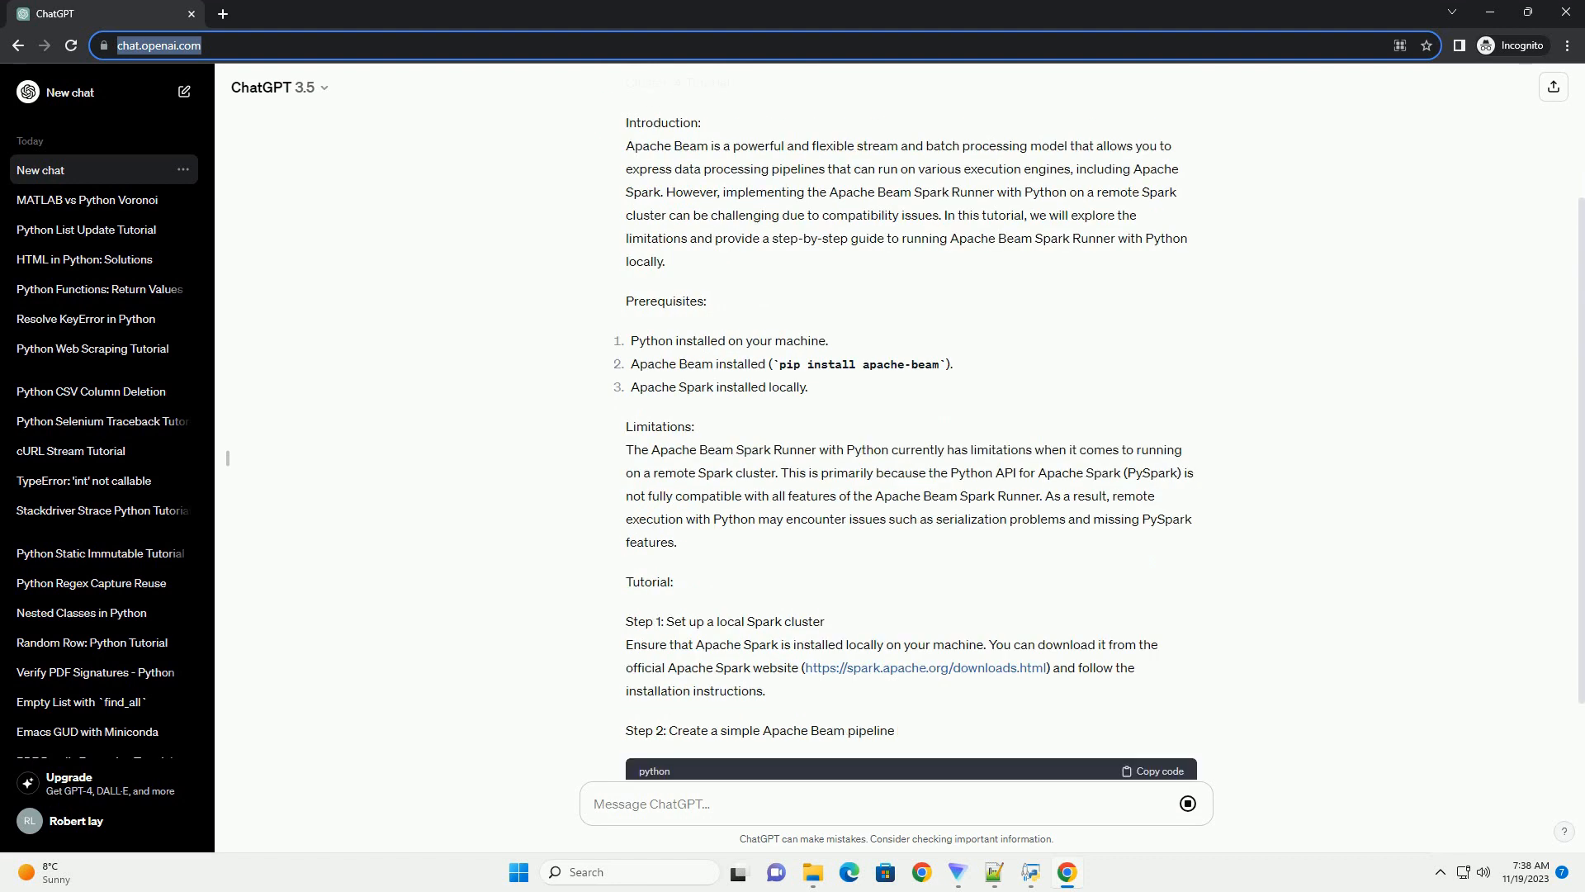
scroll("down", 3)
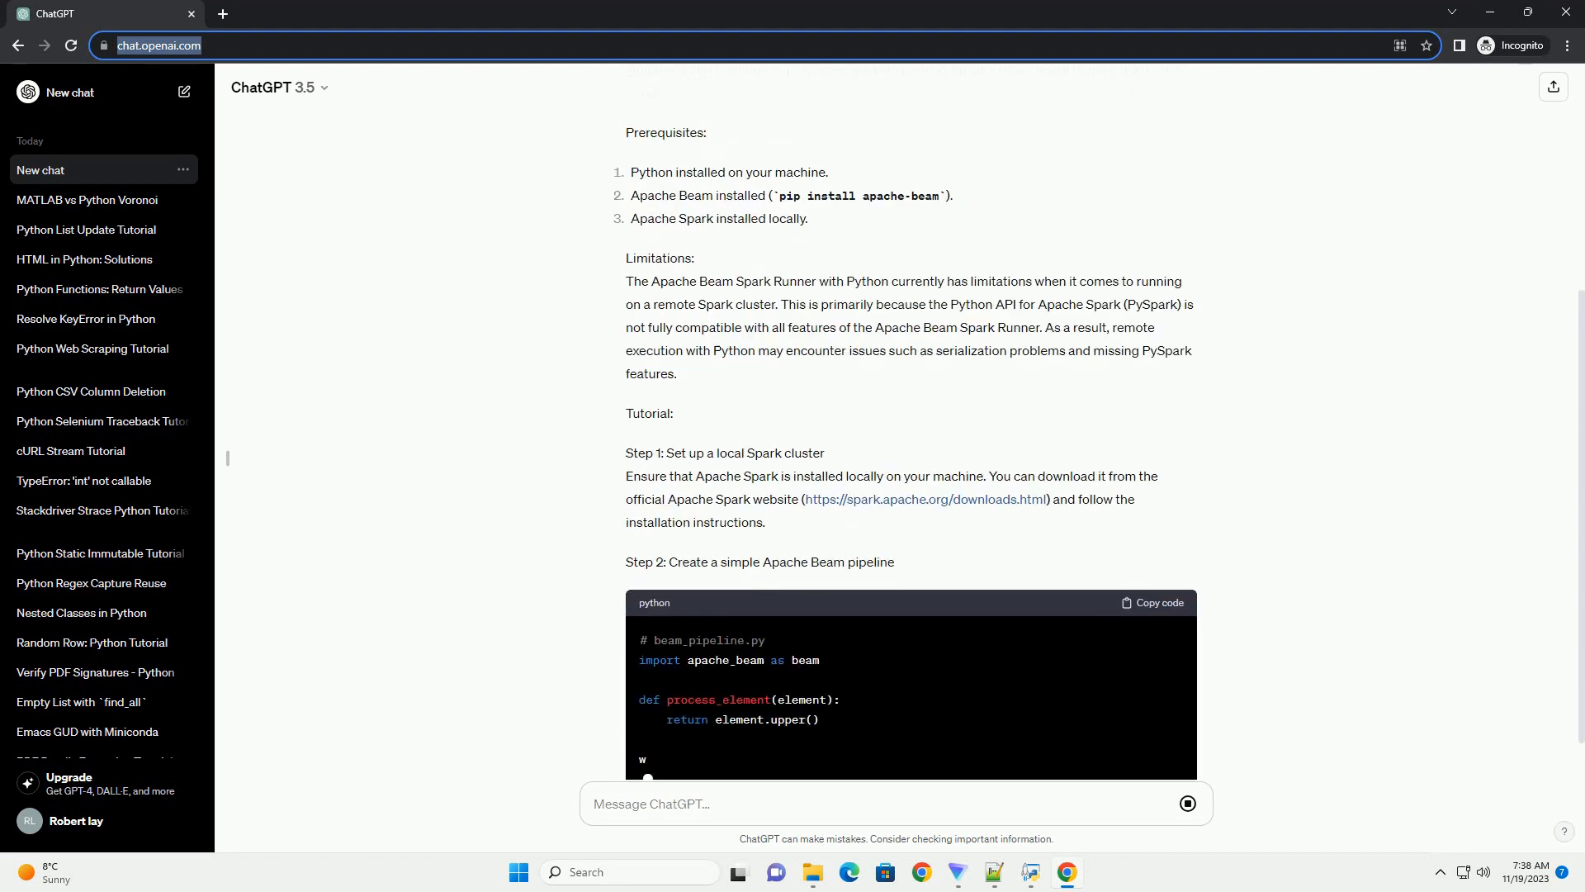
scroll("down", 3)
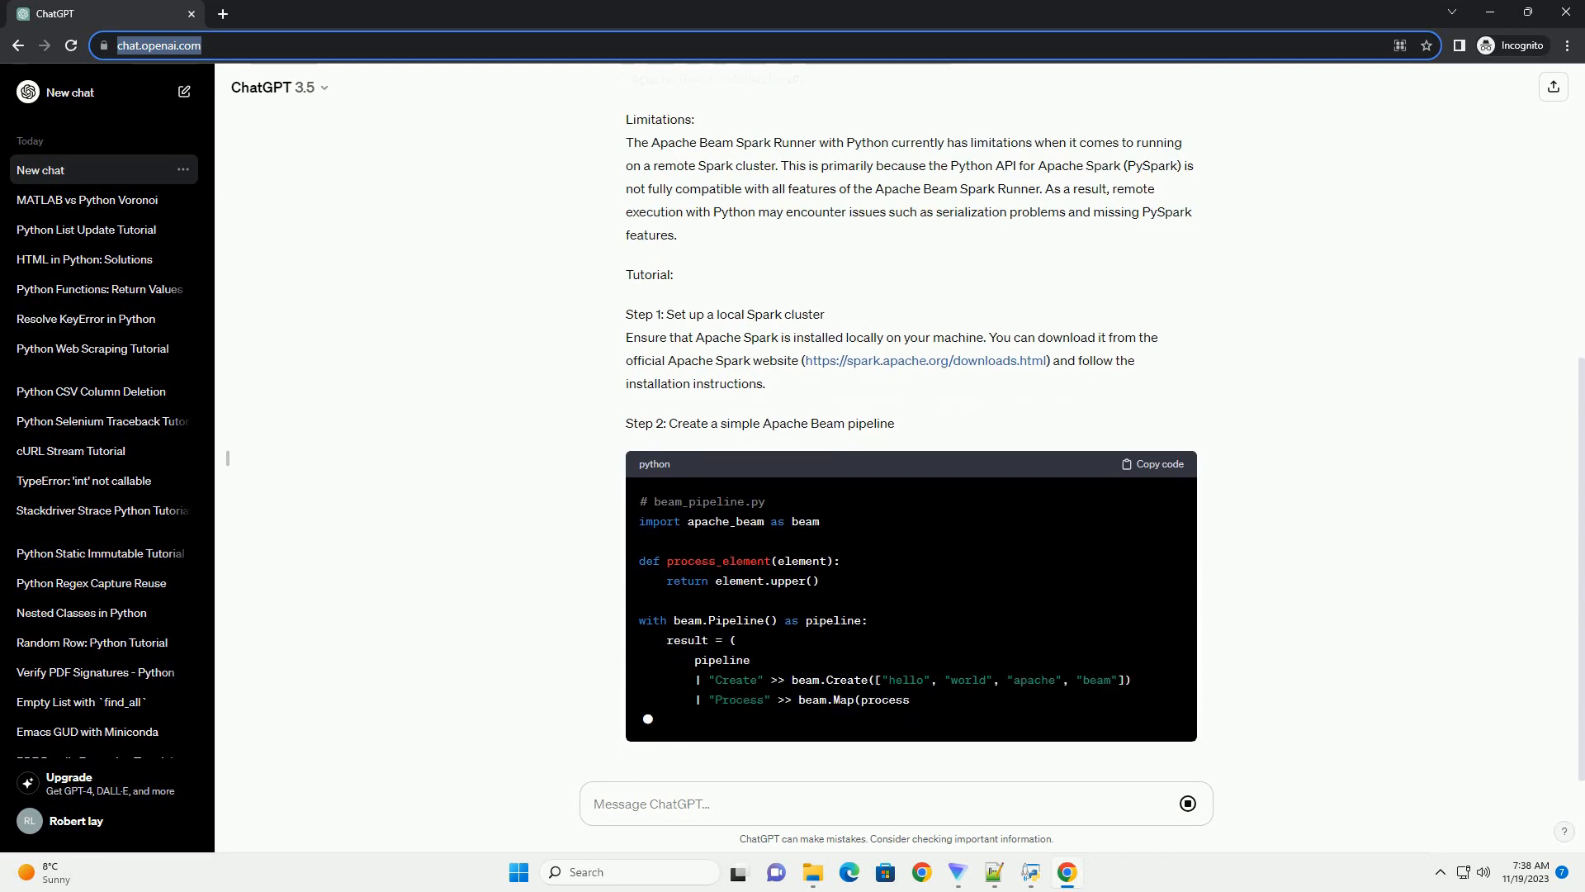
scroll("down", 3)
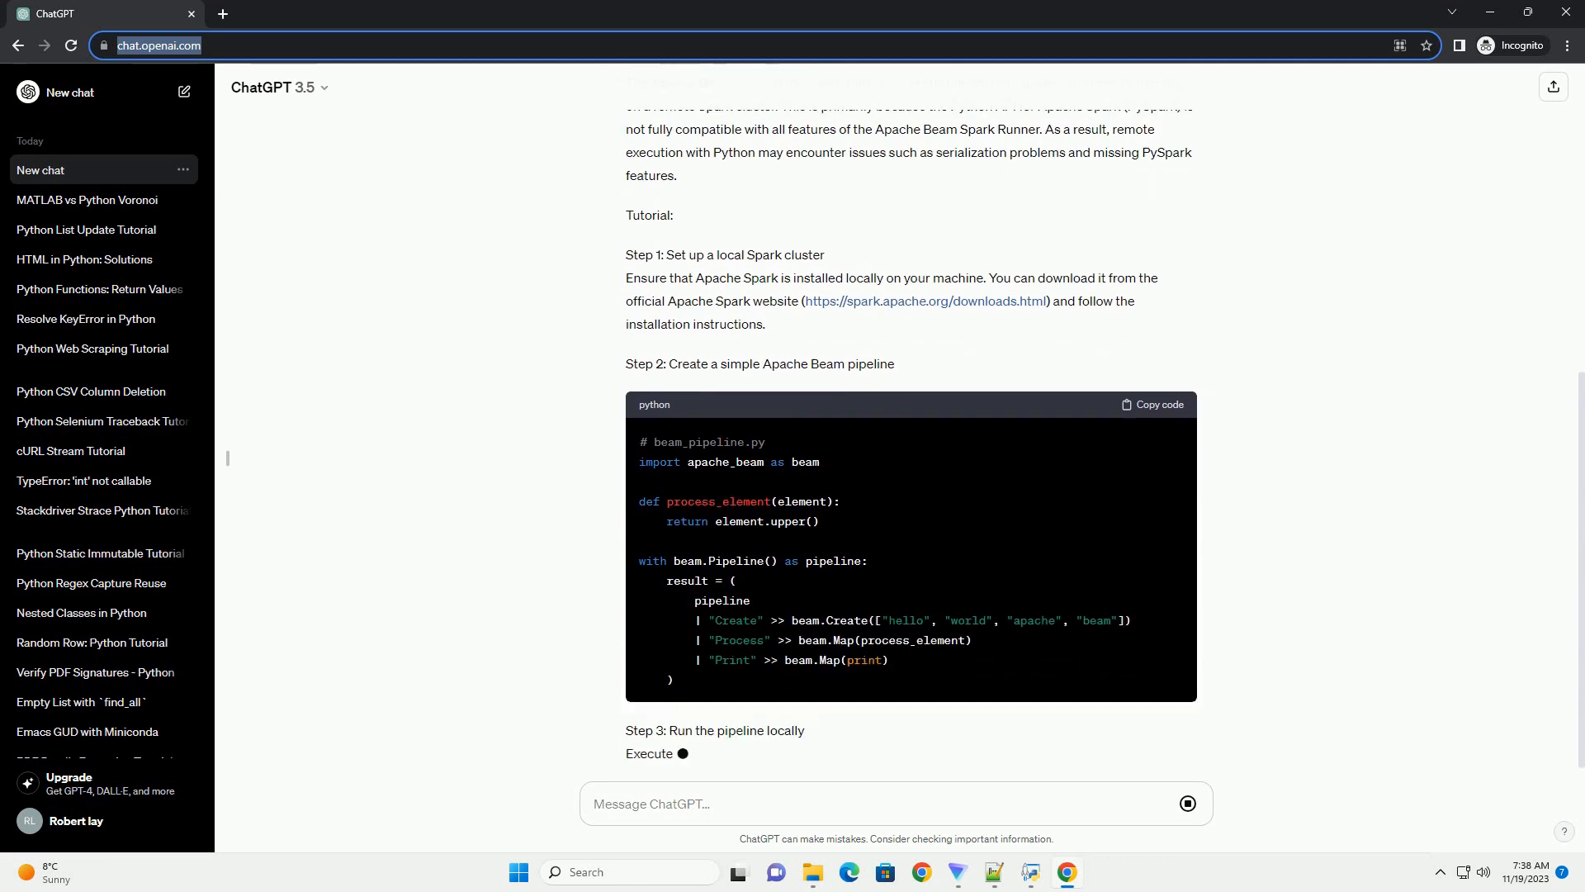
scroll("down", 3)
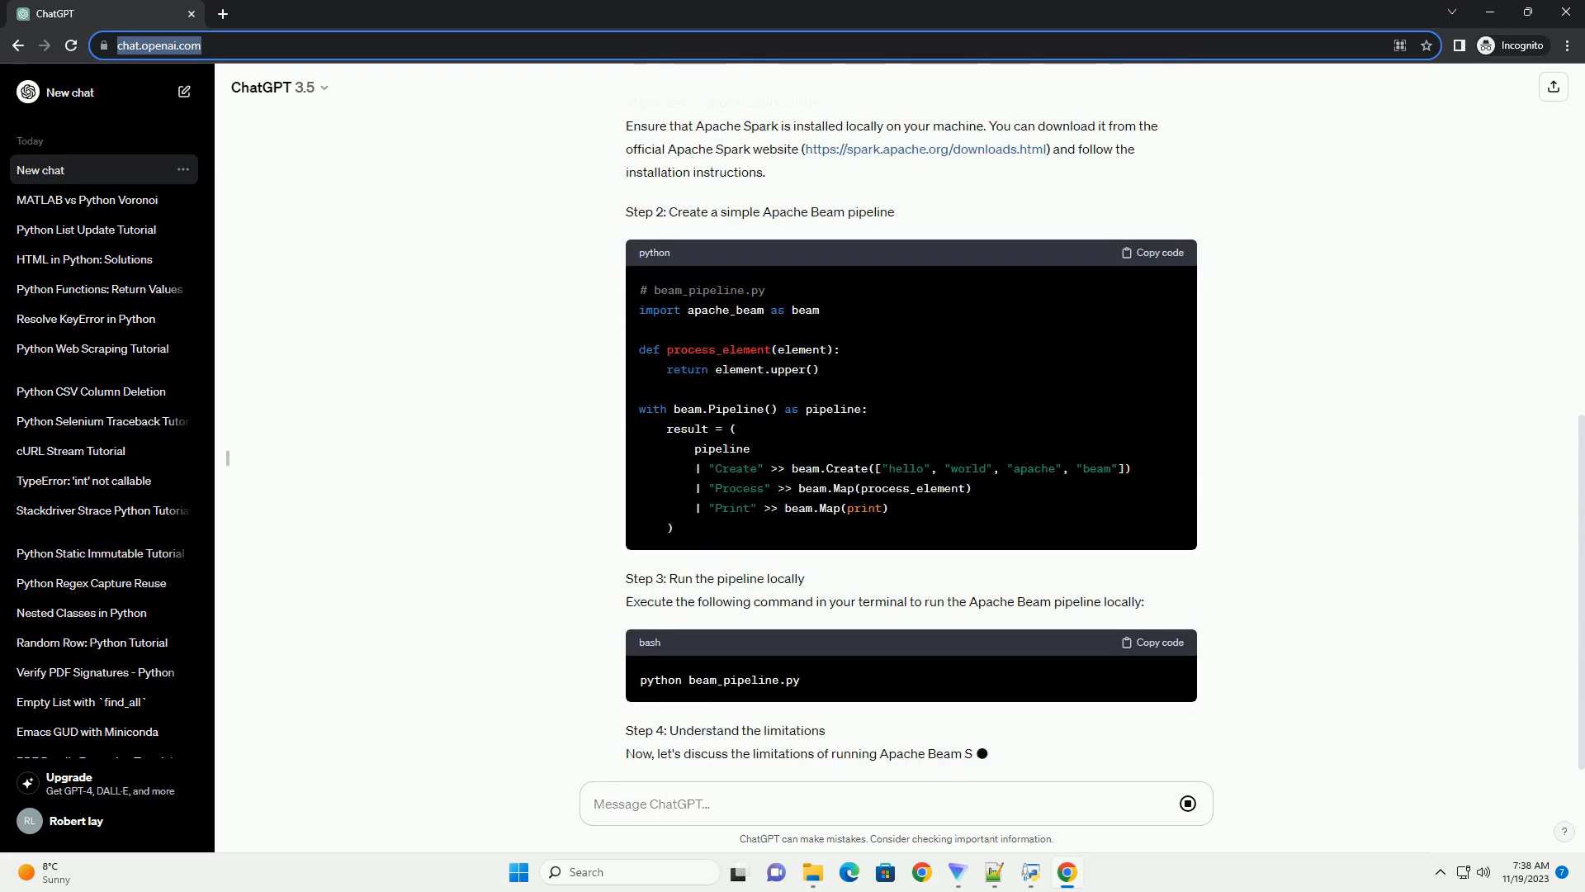
scroll("down", 3)
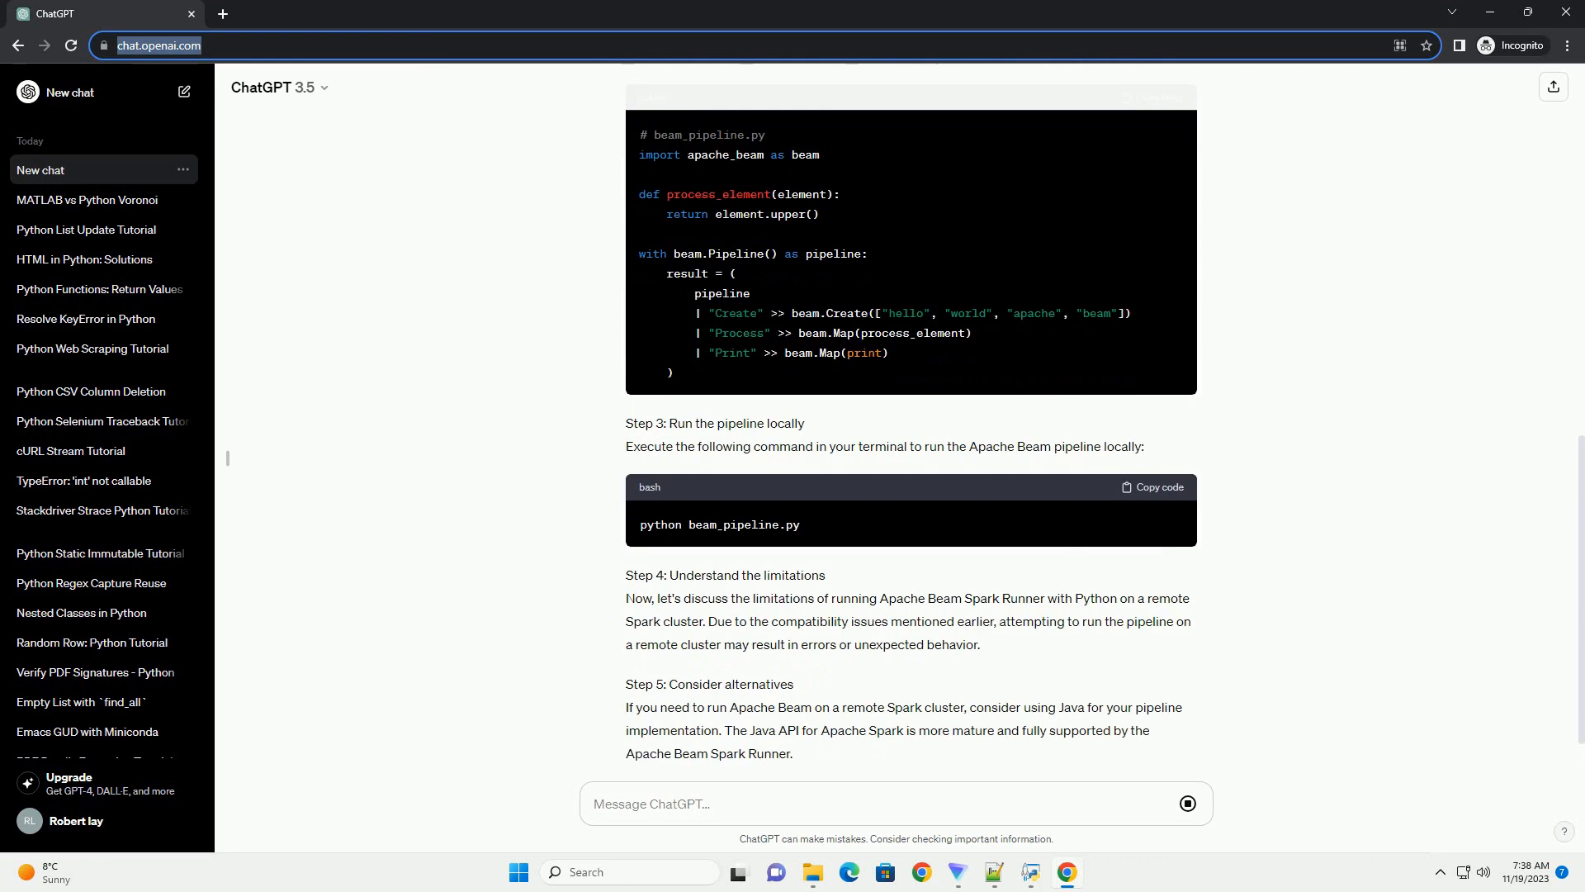
scroll("down", 3)
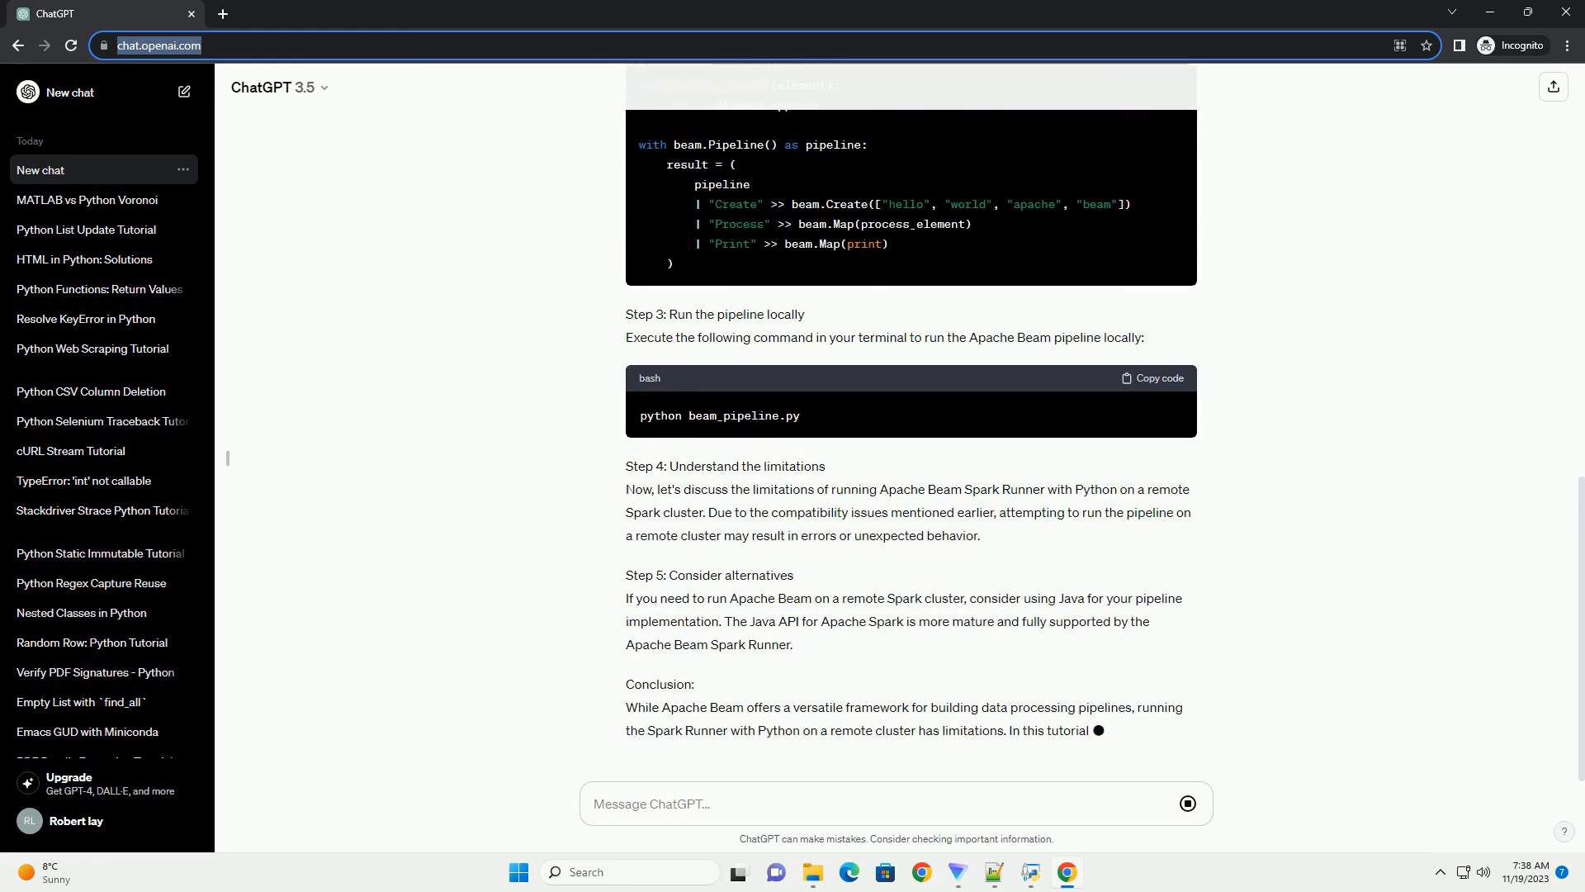